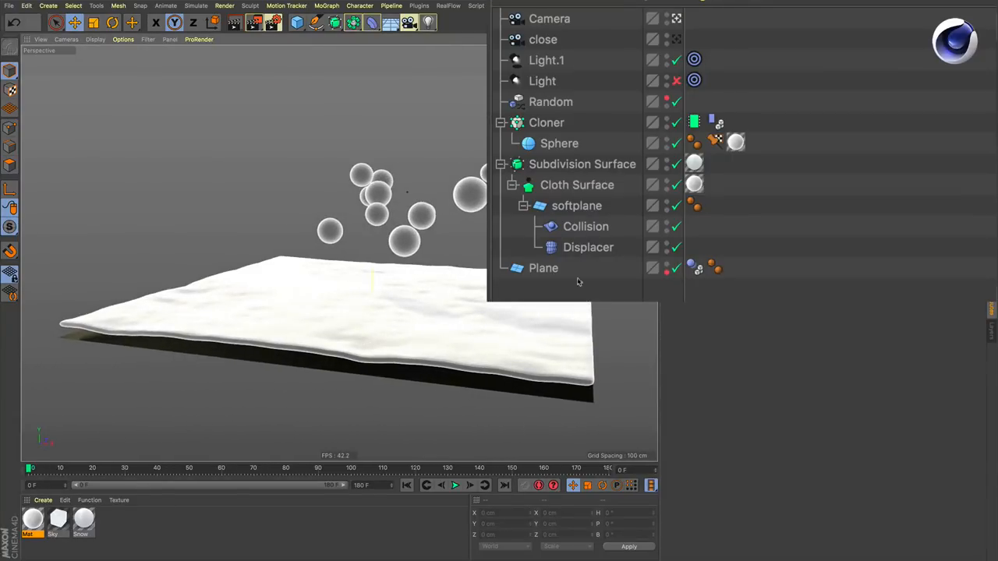
mouse_move(655, 295)
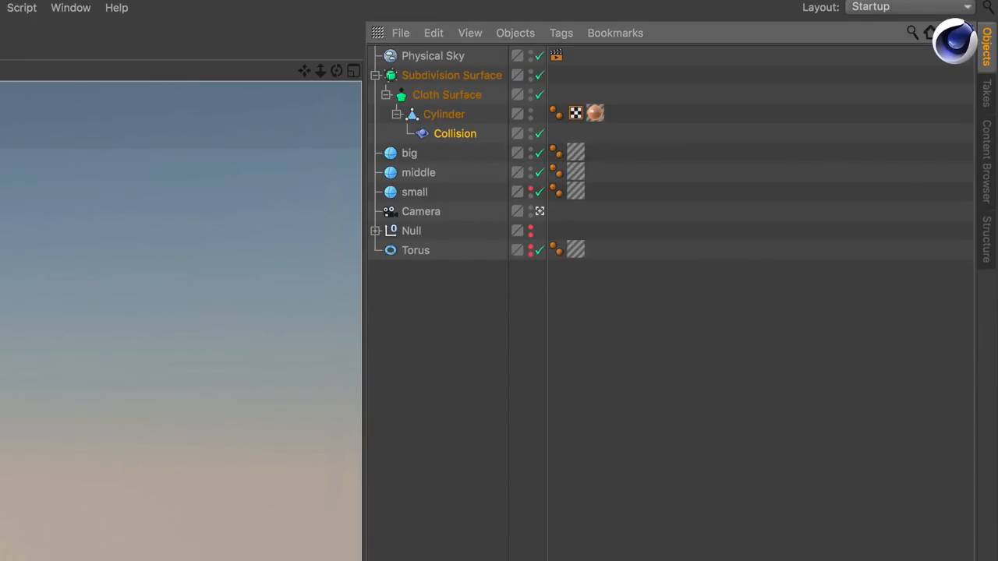
Take the Cylinder out of the Subdivision Surface and add a Cloth Surface object.
left_click(443, 113)
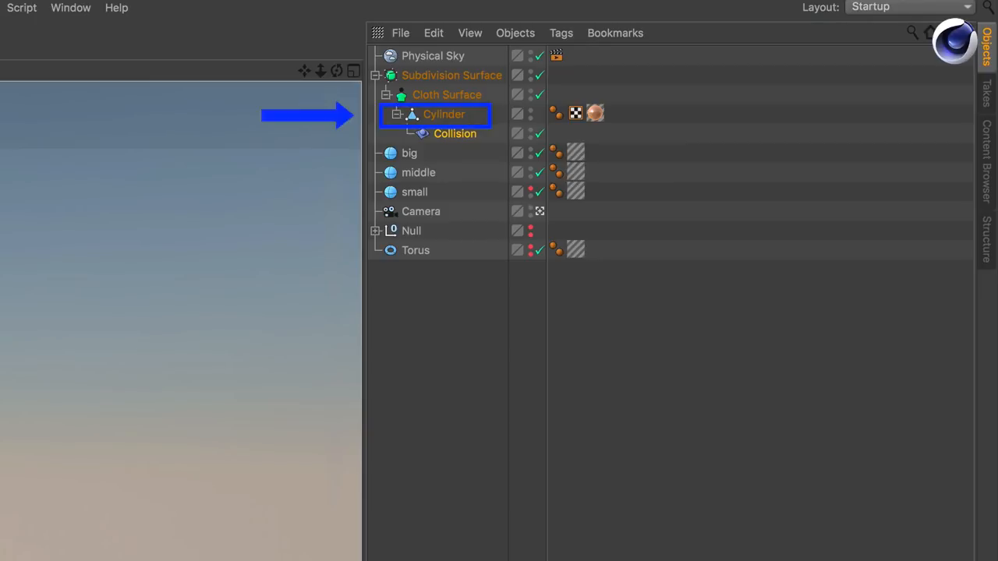
left_click(454, 134)
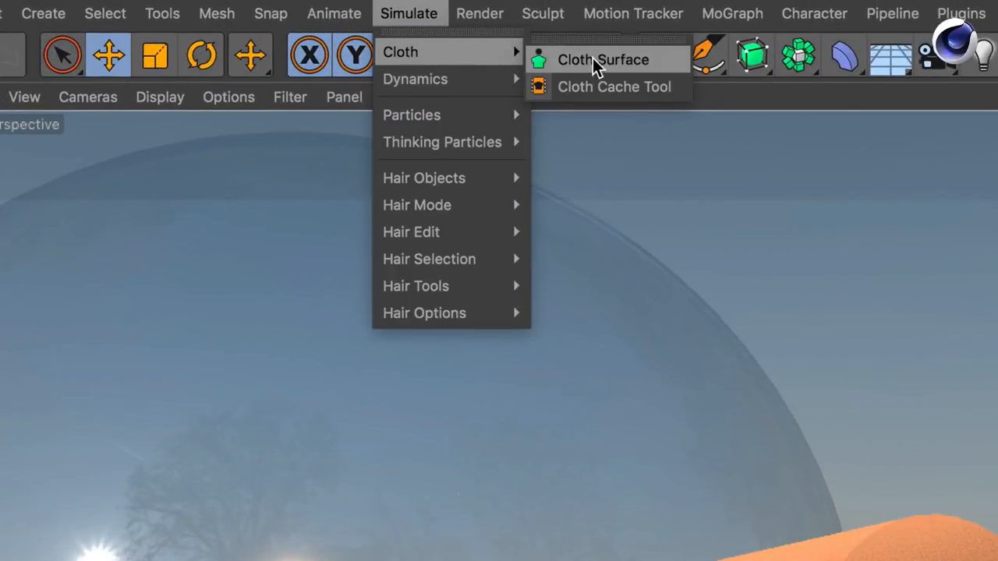
left_click(602, 59)
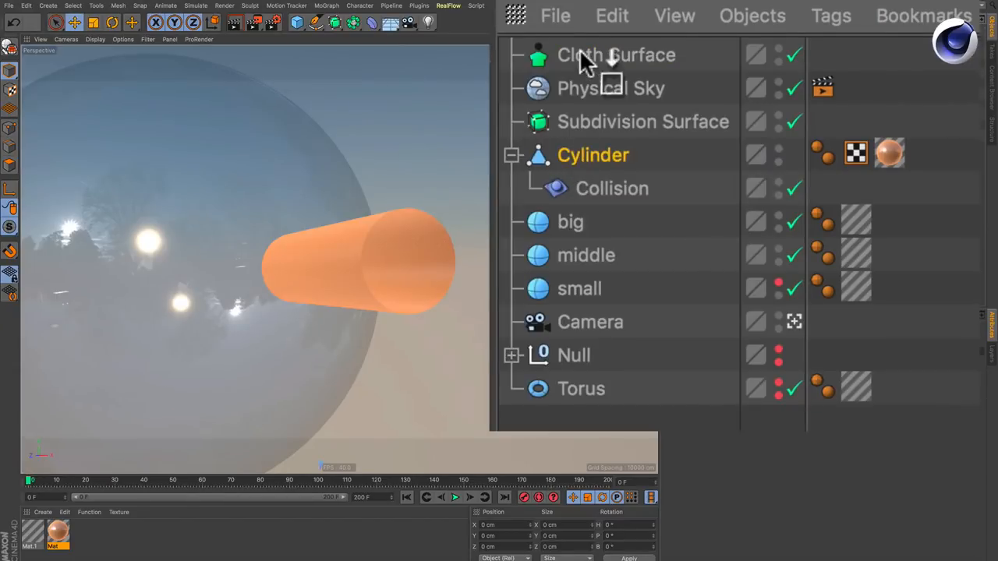